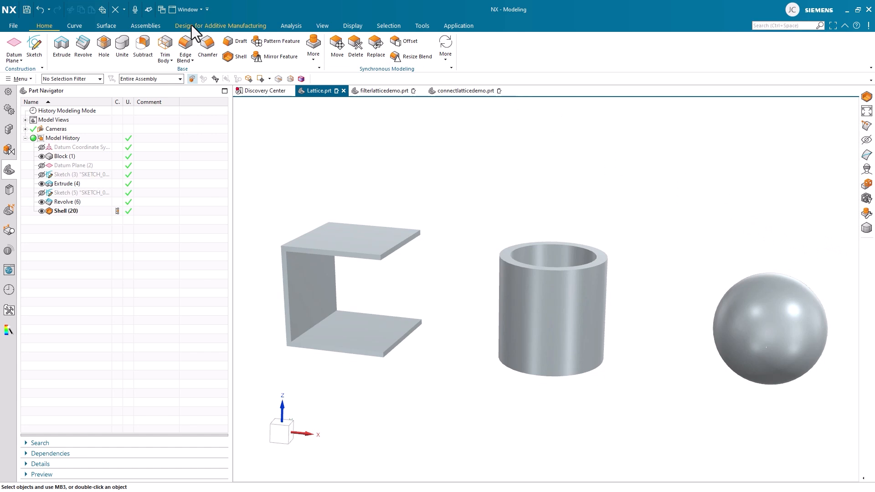
- Switch to the Design for Additive Manufacturing ribbon tab to reach the lattice tools
{"action": "left_click", "coordinate": [220, 25]}
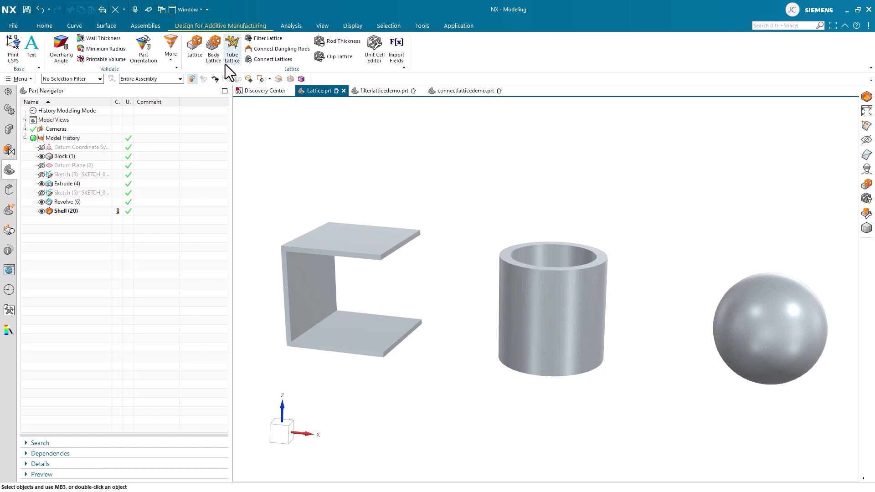
- Create a Body Lattice filling the hollow cylinder and sphere using the chosen unit cell body
{"action": "left_click", "coordinate": [213, 47]}
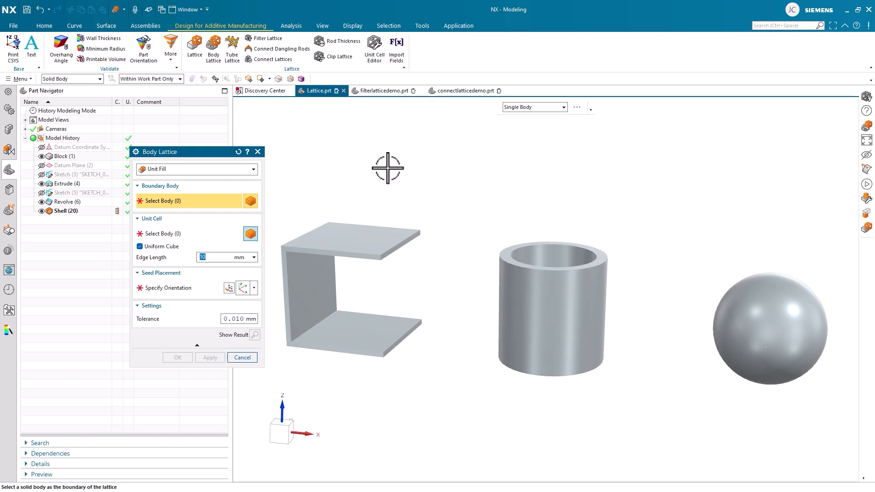
{"action": "mouse_move", "coordinate": [467, 219]}
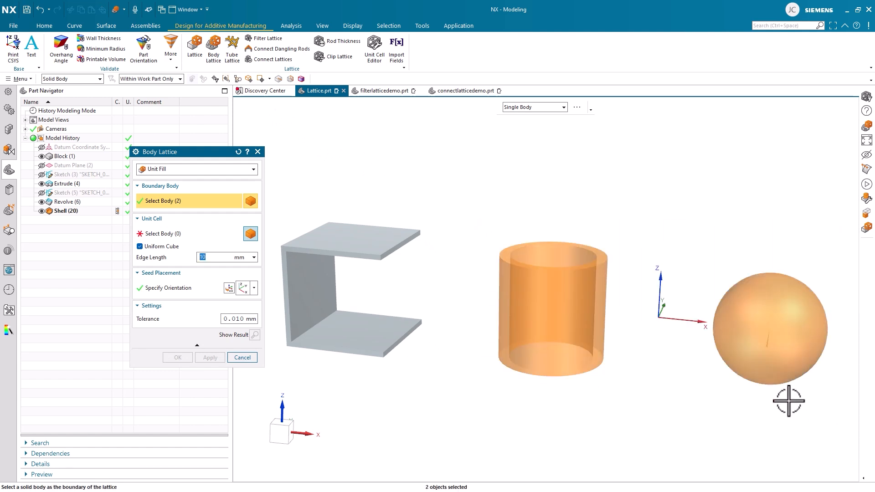
{"action": "left_click", "coordinate": [190, 233]}
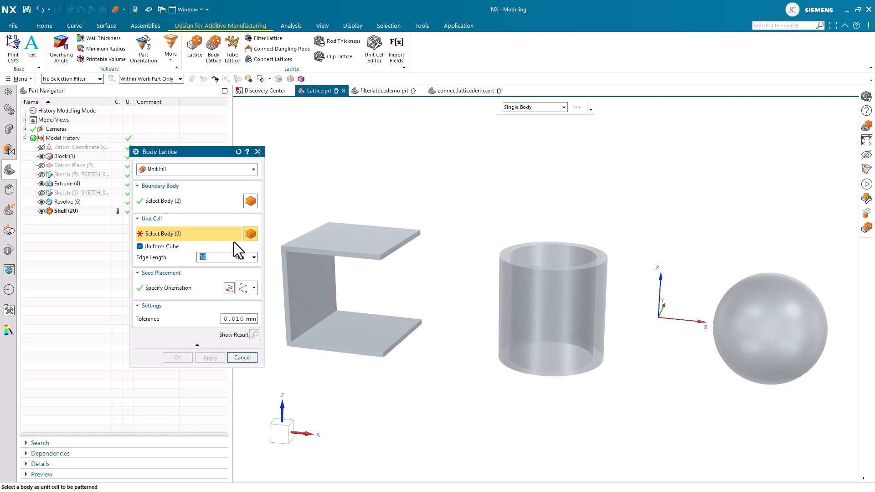
{"action": "left_click", "coordinate": [337, 240]}
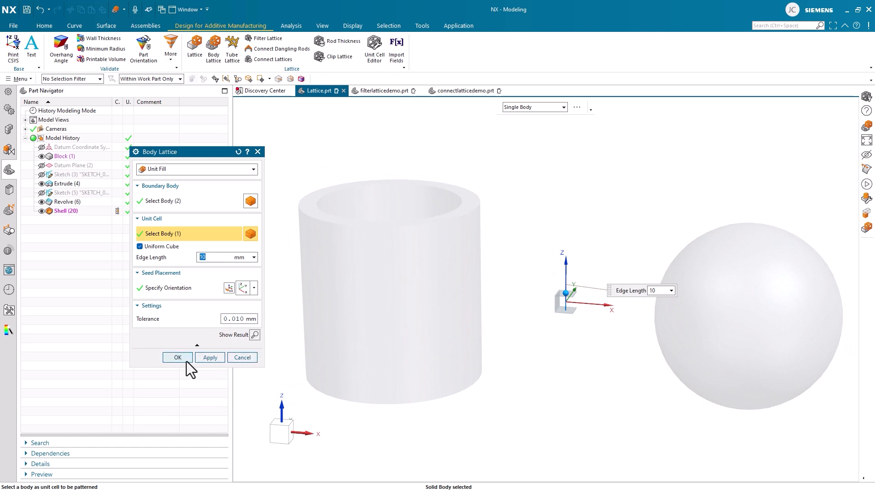
{"action": "left_click", "coordinate": [177, 357]}
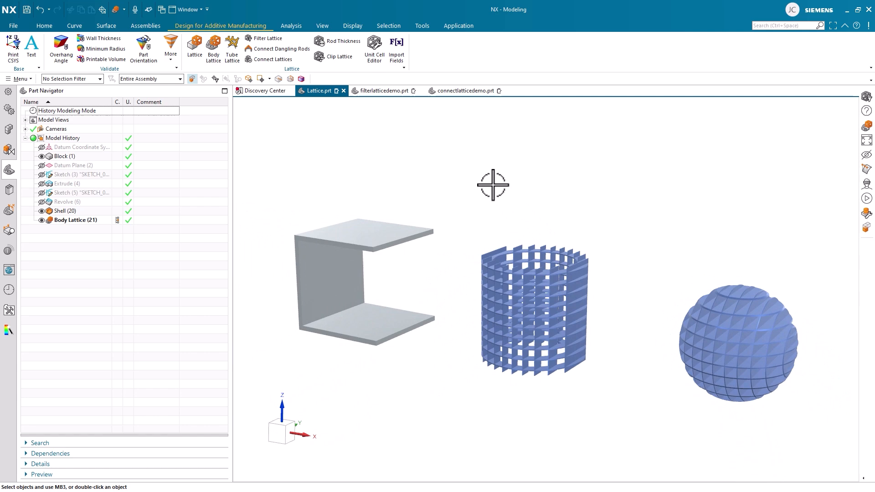
{"action": "mouse_move", "coordinate": [383, 105]}
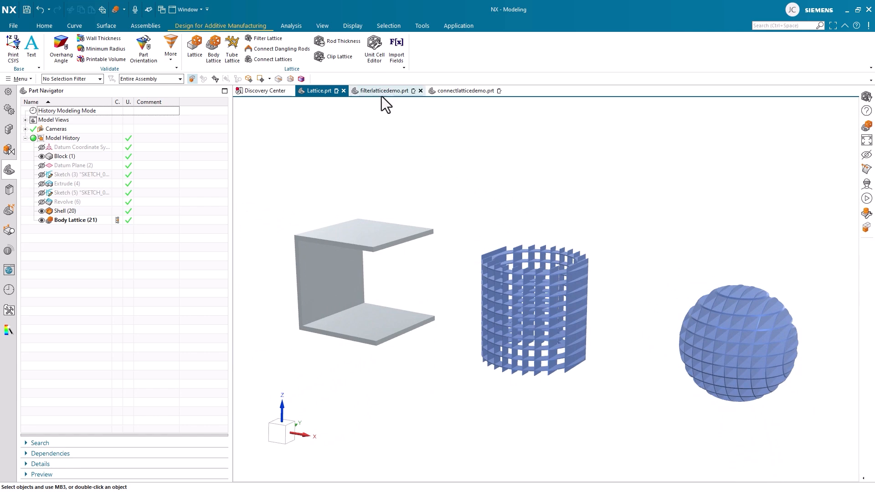
- In filterlatticedemo.prt, apply Filter Lattice to the entire lattice with angle, length and dangling filters
{"action": "left_click", "coordinate": [383, 90]}
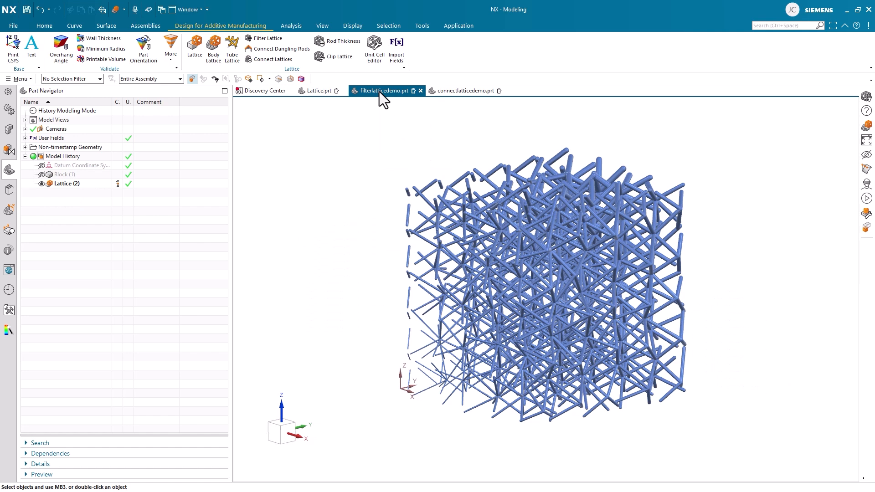
{"action": "mouse_move", "coordinate": [722, 155]}
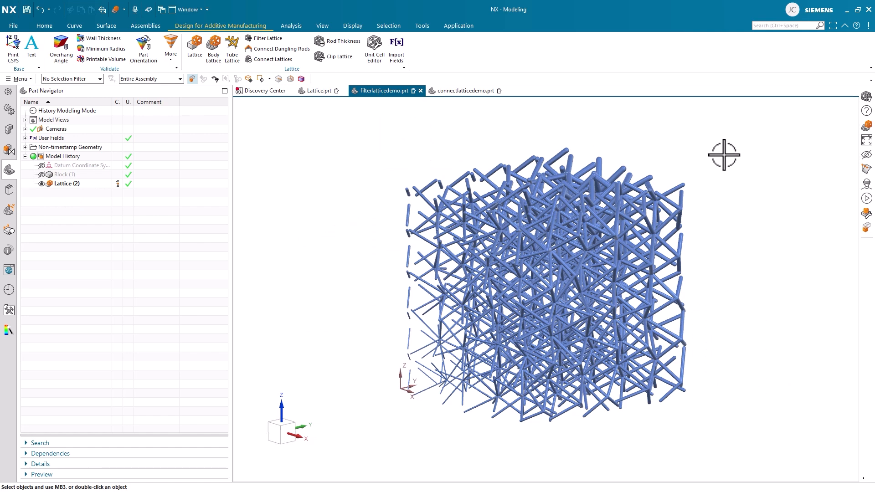
{"action": "mouse_move", "coordinate": [379, 100]}
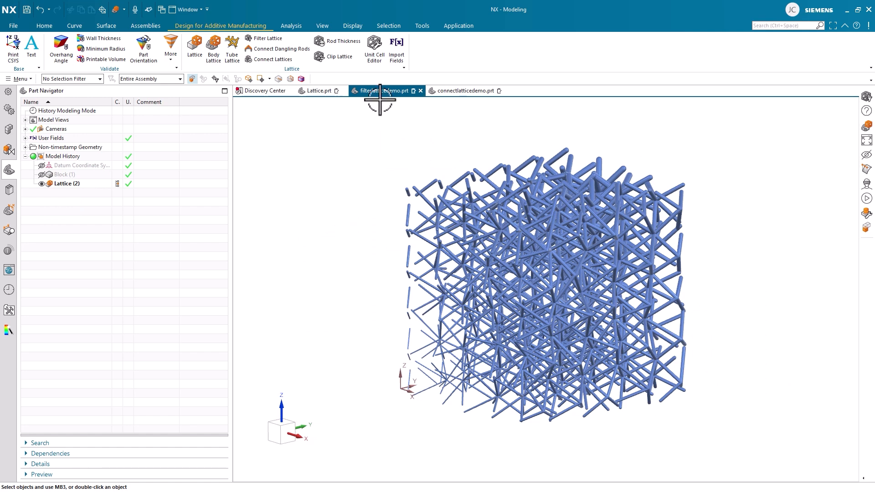
{"action": "left_click", "coordinate": [266, 38]}
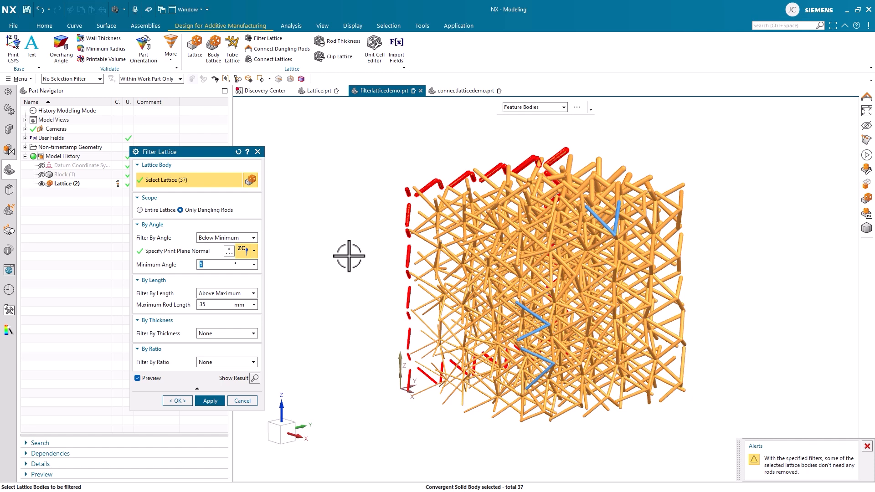
{"action": "mouse_move", "coordinate": [151, 220]}
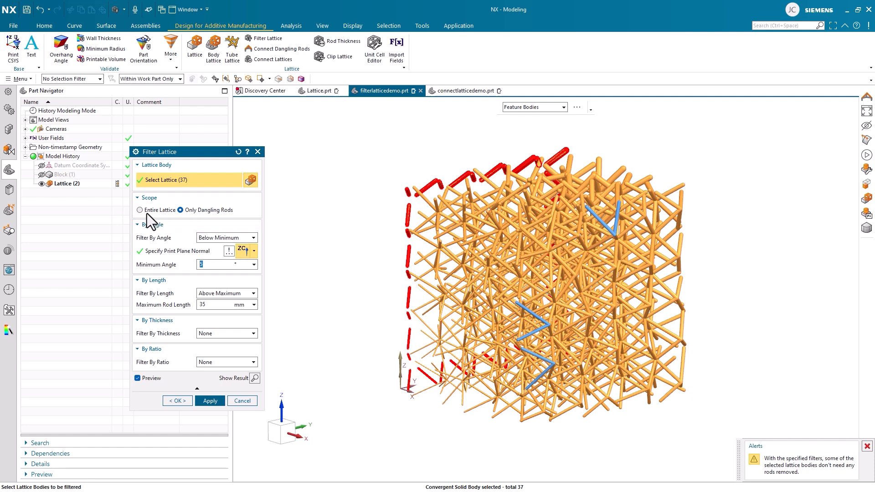
{"action": "left_click", "coordinate": [139, 209]}
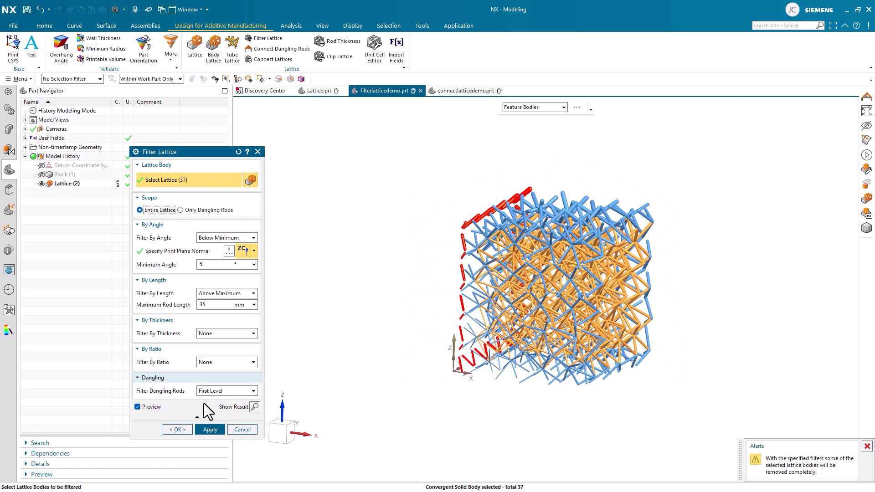
{"action": "left_click", "coordinate": [176, 430]}
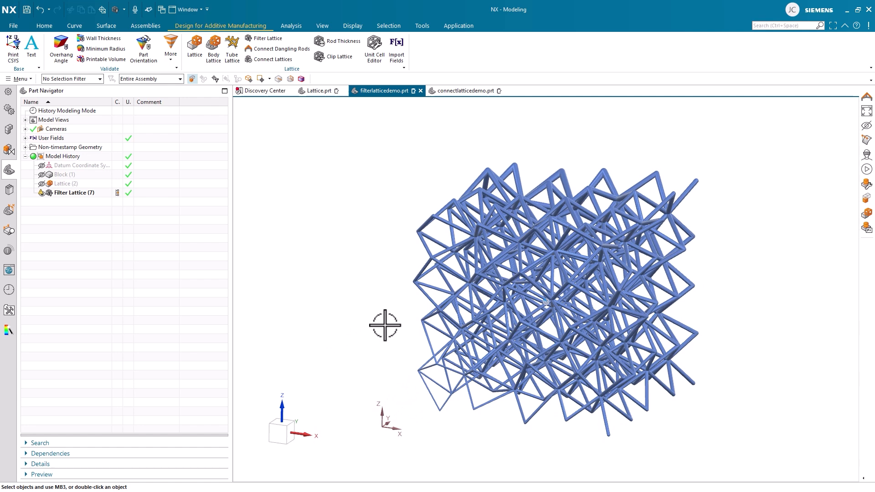
{"action": "mouse_move", "coordinate": [444, 109]}
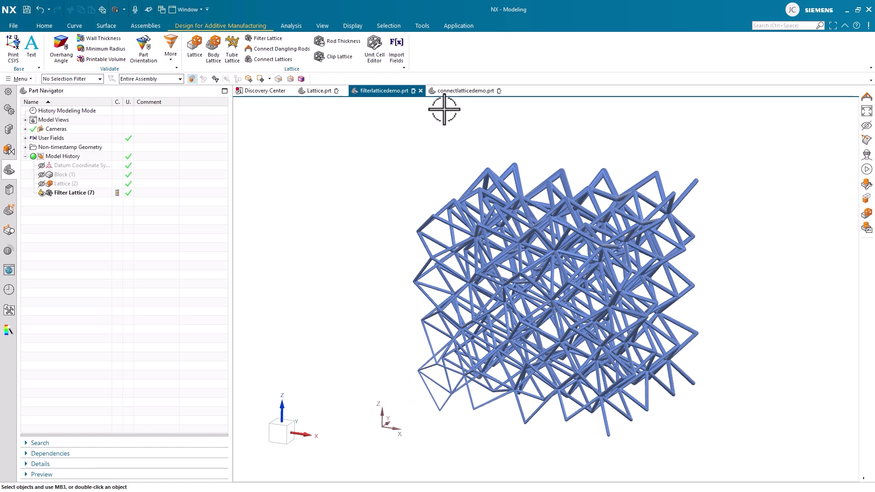
- In connectlatticedemo.prt, join the Filter Lattice body's dangling rod ends with Connect Dangling Rods
{"action": "left_click", "coordinate": [463, 90]}
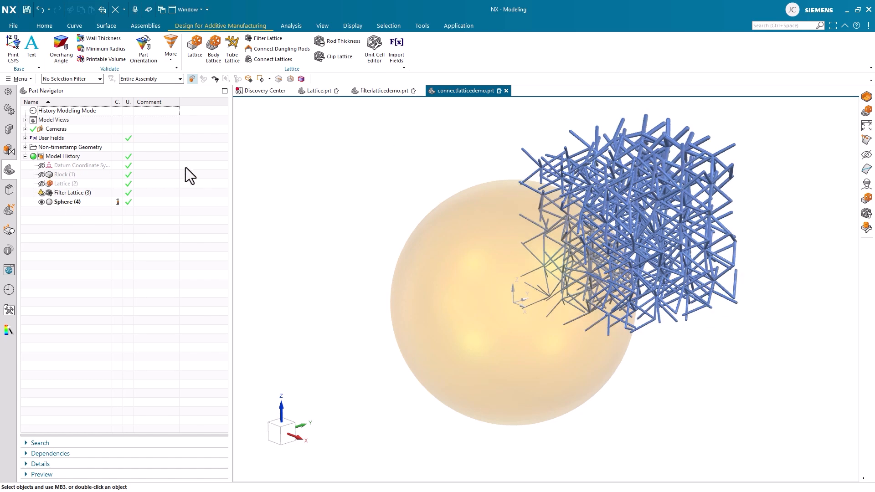
{"action": "left_click", "coordinate": [280, 49]}
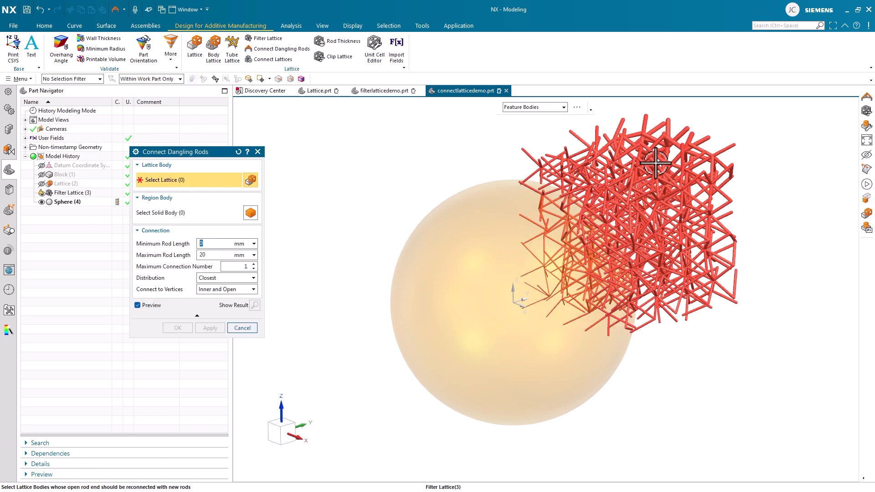
{"action": "left_click", "coordinate": [656, 162]}
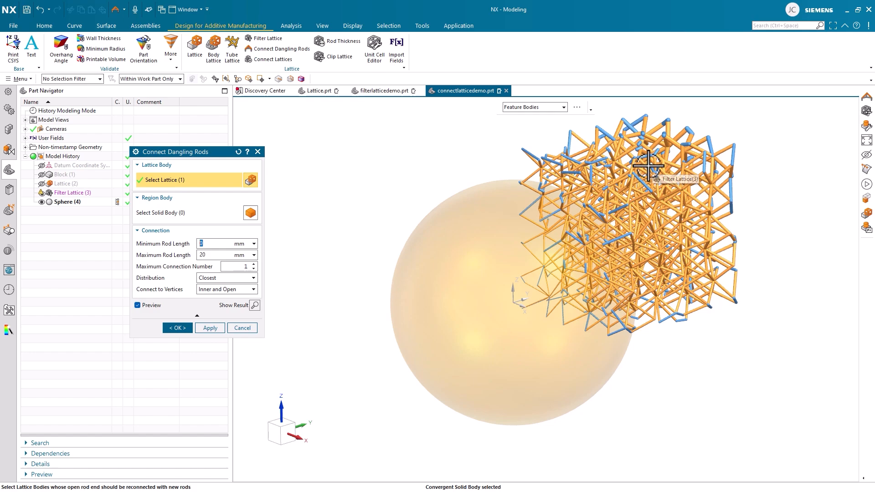
{"action": "mouse_move", "coordinate": [301, 230]}
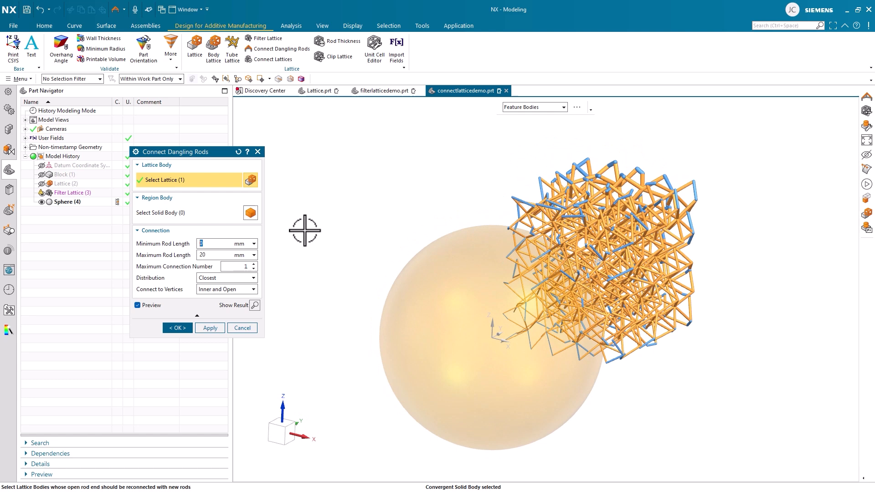
{"action": "left_click", "coordinate": [176, 327]}
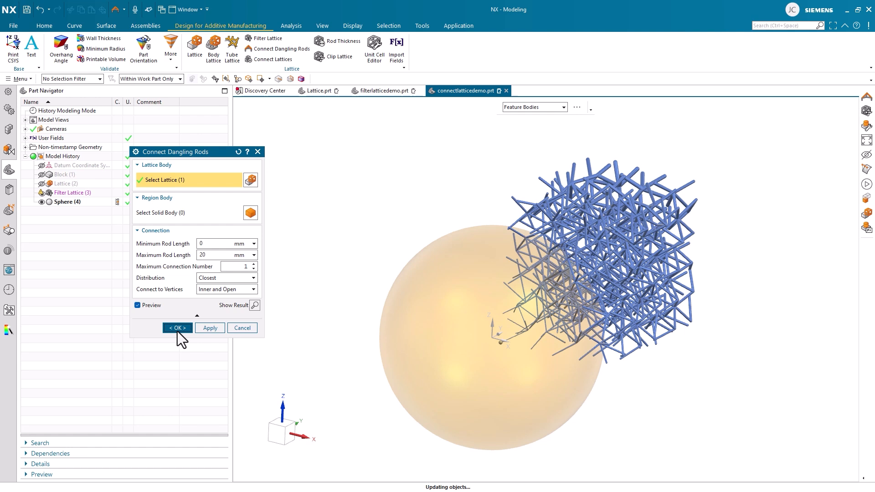
{"action": "left_click", "coordinate": [177, 328]}
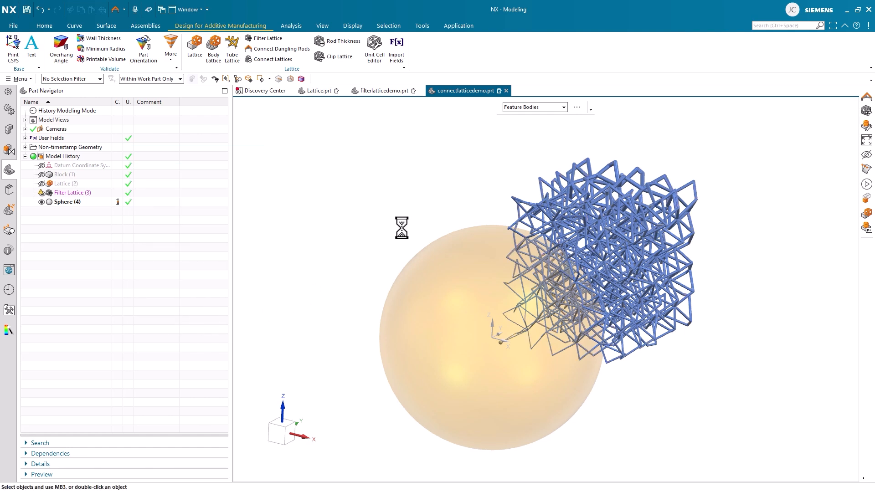
{"action": "left_click", "coordinate": [278, 50]}
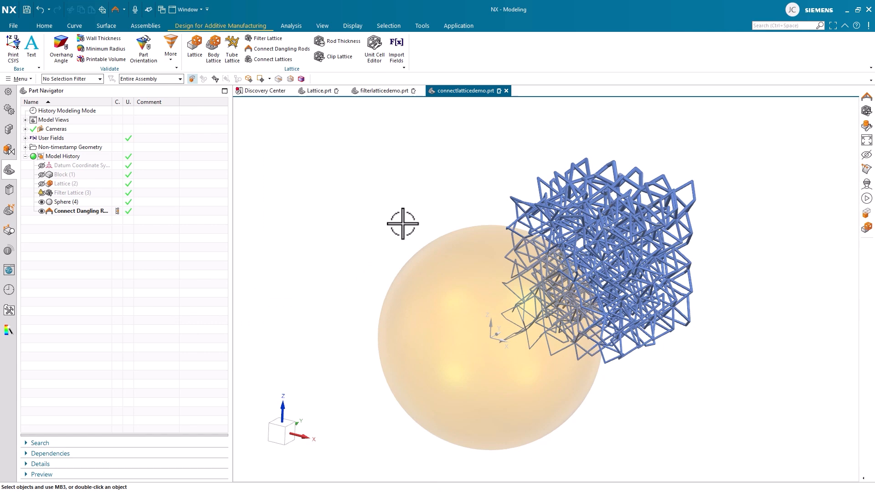
{"action": "left_click", "coordinate": [333, 56]}
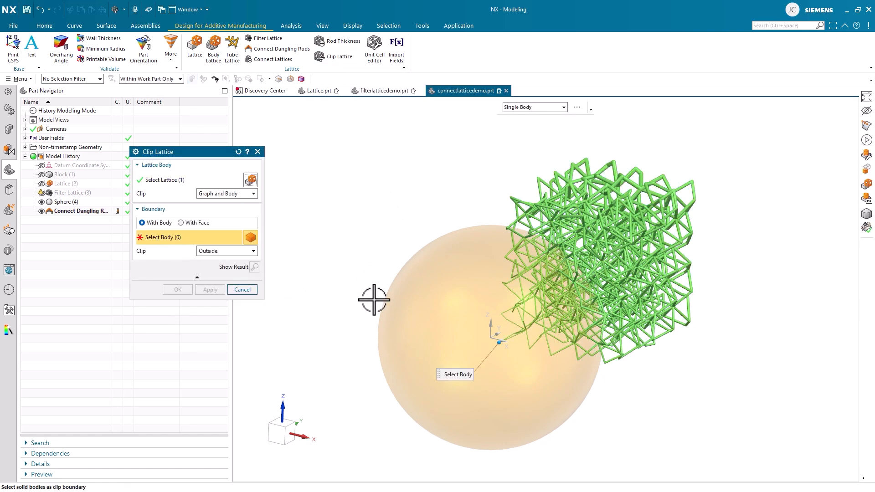
- Clip the lattice against the sphere, previewing Outside and Inside results before creating it
{"action": "left_click", "coordinate": [457, 296]}
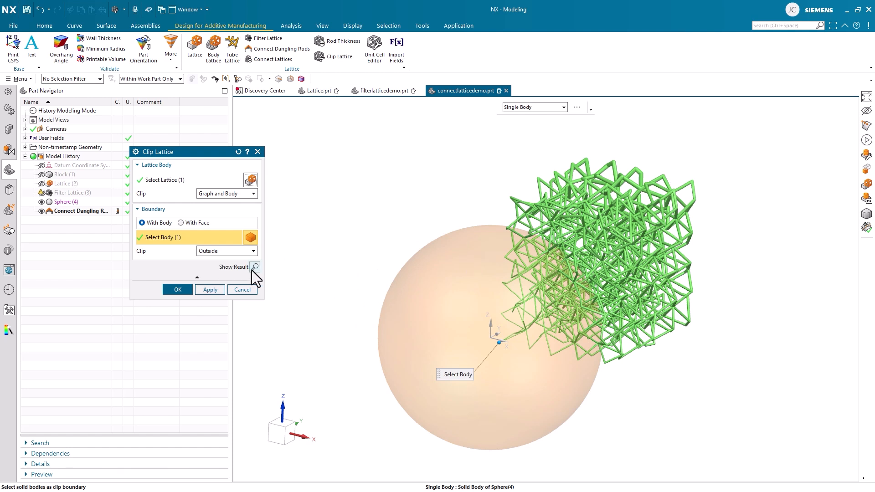
{"action": "left_click", "coordinate": [256, 267]}
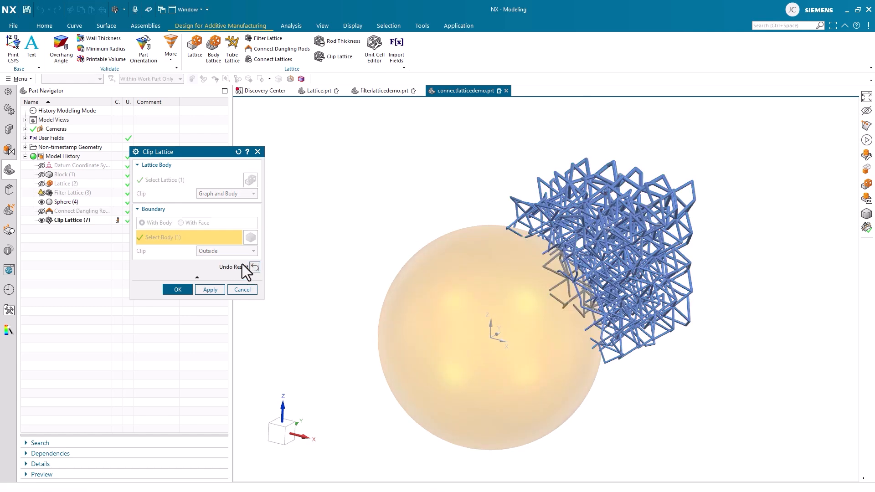
{"action": "left_click", "coordinate": [252, 250]}
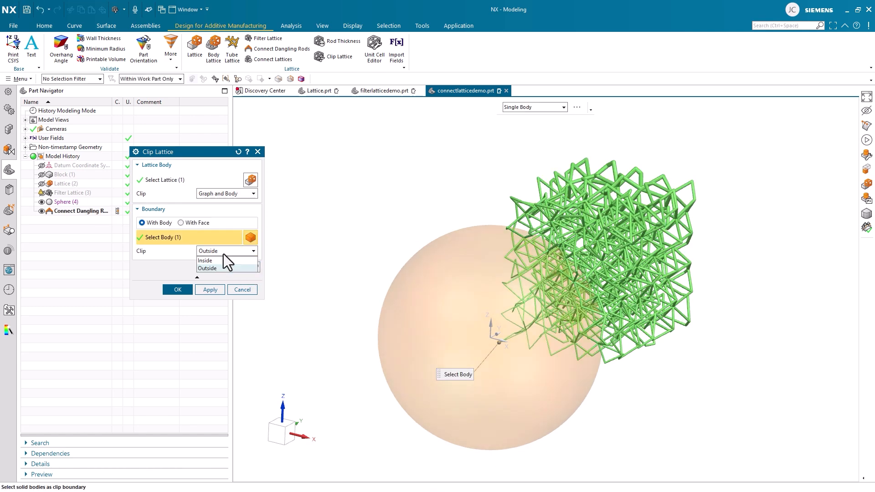
{"action": "left_click", "coordinate": [204, 261]}
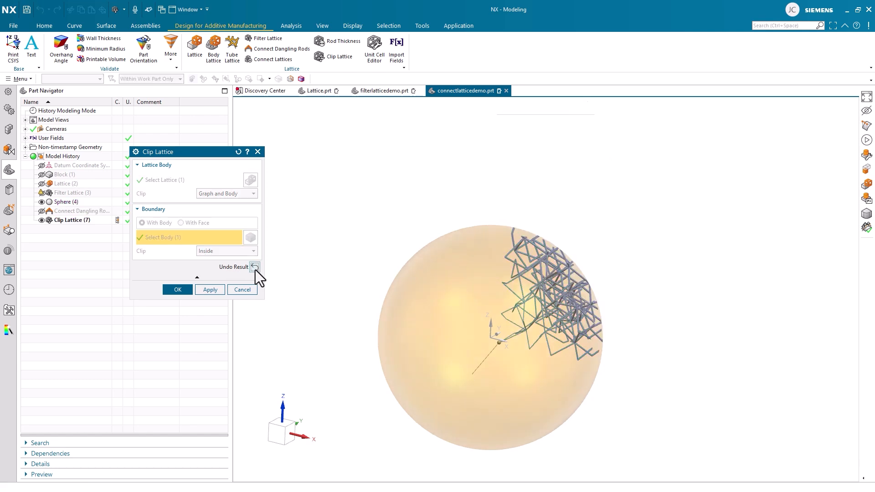
{"action": "left_click", "coordinate": [254, 266]}
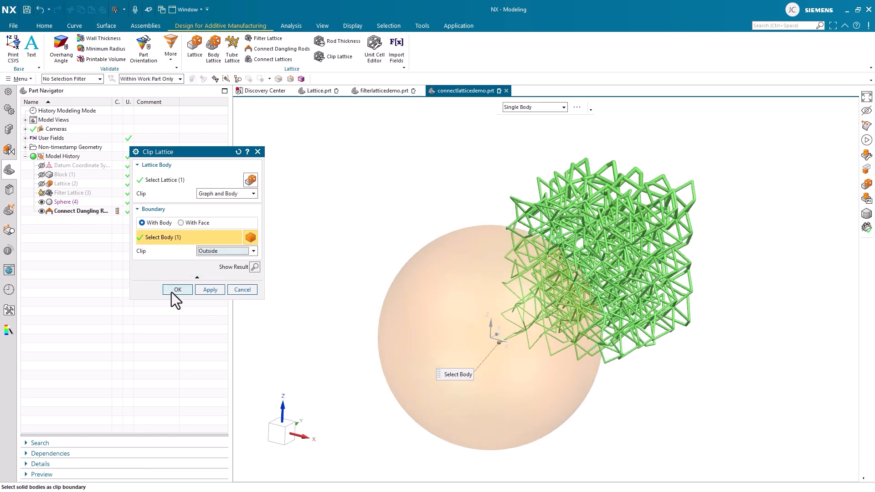
{"action": "left_click", "coordinate": [177, 289]}
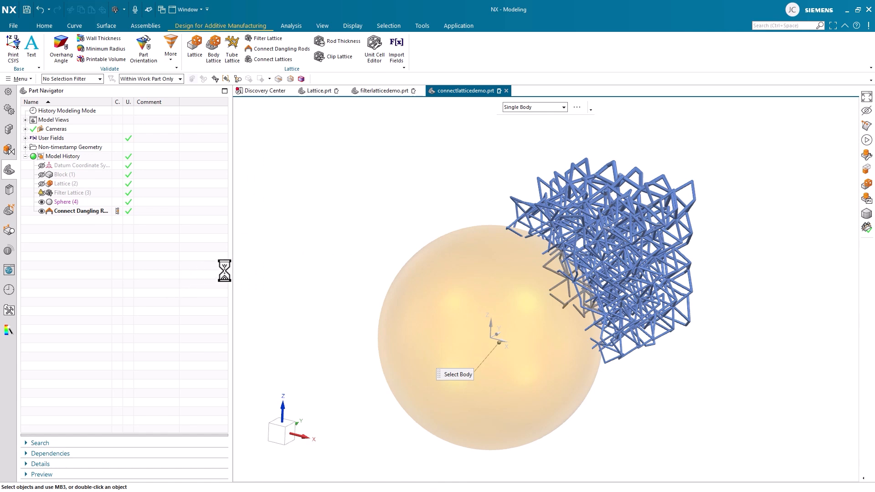
- Wait for the Clip Lattice feature to finish updating in the model history
{"action": "left_click", "coordinate": [333, 57]}
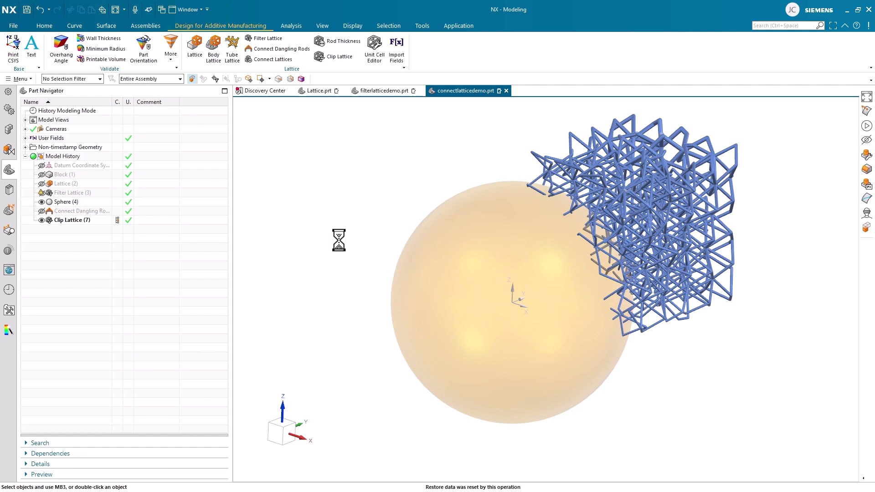
{"action": "mouse_move", "coordinate": [338, 241]}
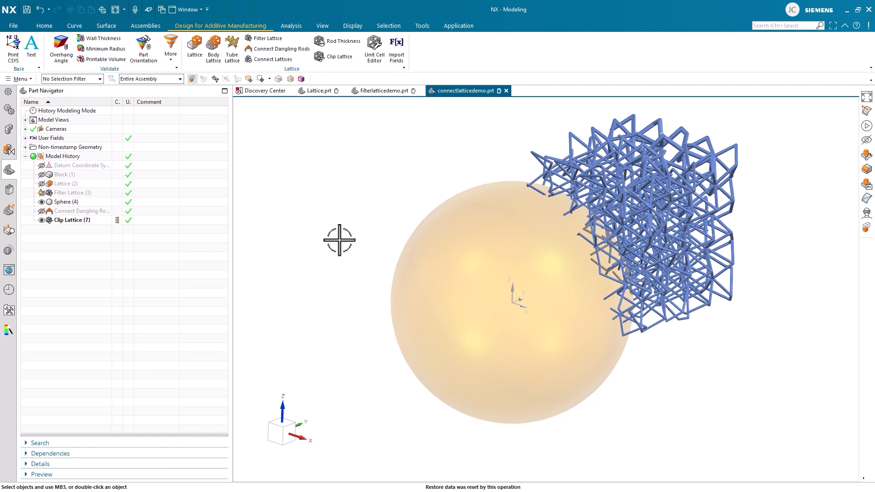